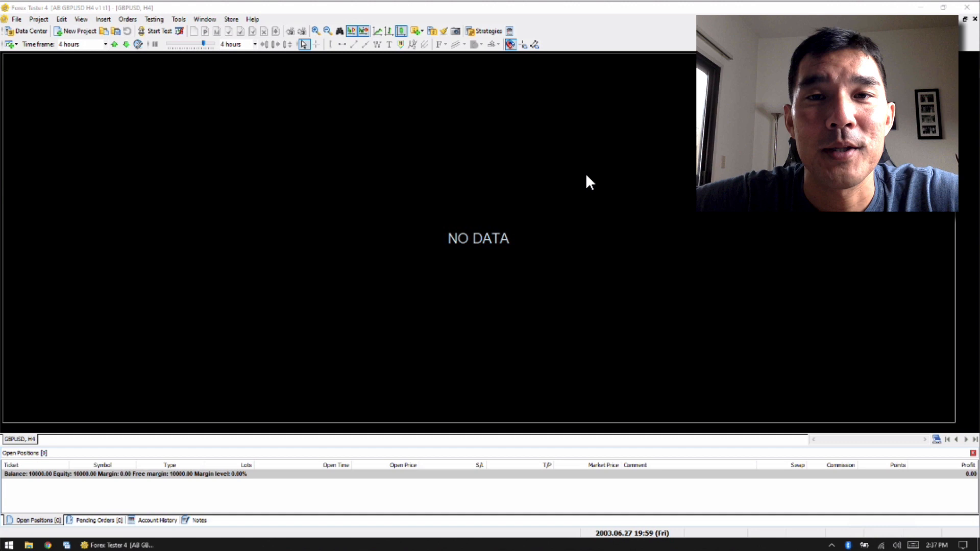
pyautogui.moveTo(319, 129)
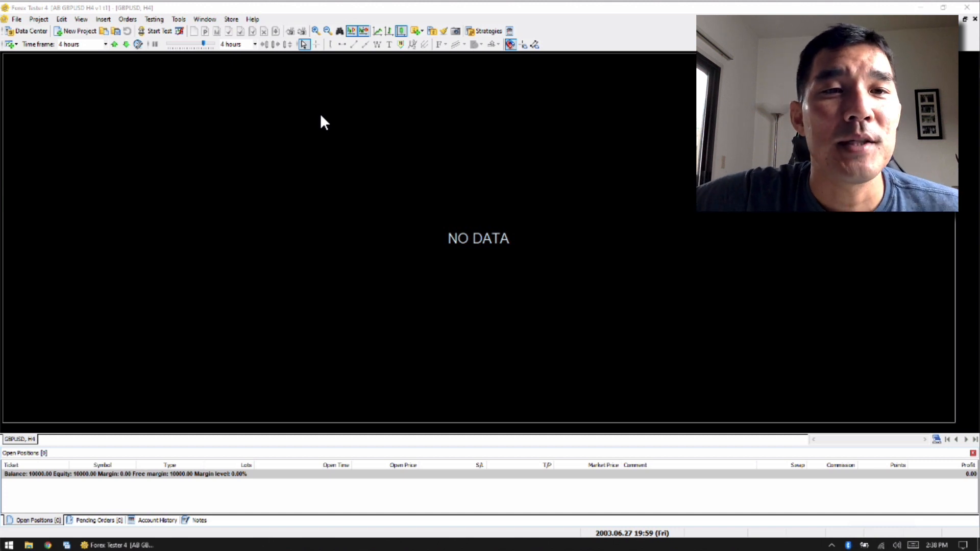
pyautogui.moveTo(110, 88)
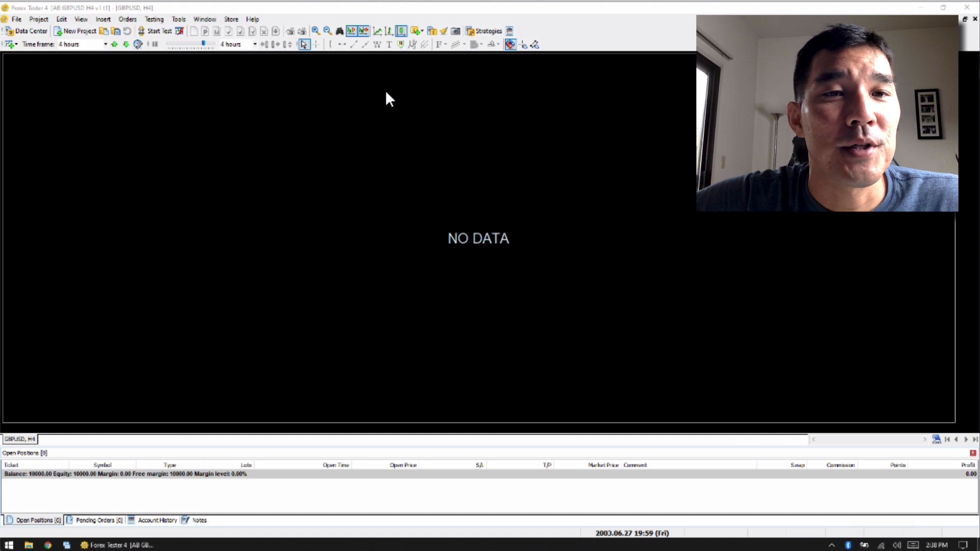
pyautogui.moveTo(436, 107)
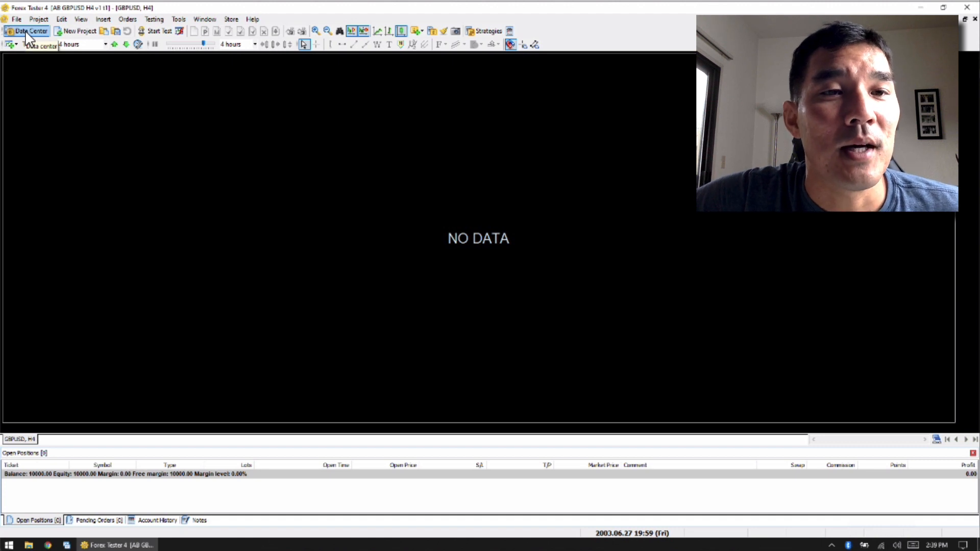
# - Show the Data Center and browse the symbol categories down to Crypto, Futures, Indexes, Metals and USA stocks
pyautogui.click(29, 30)
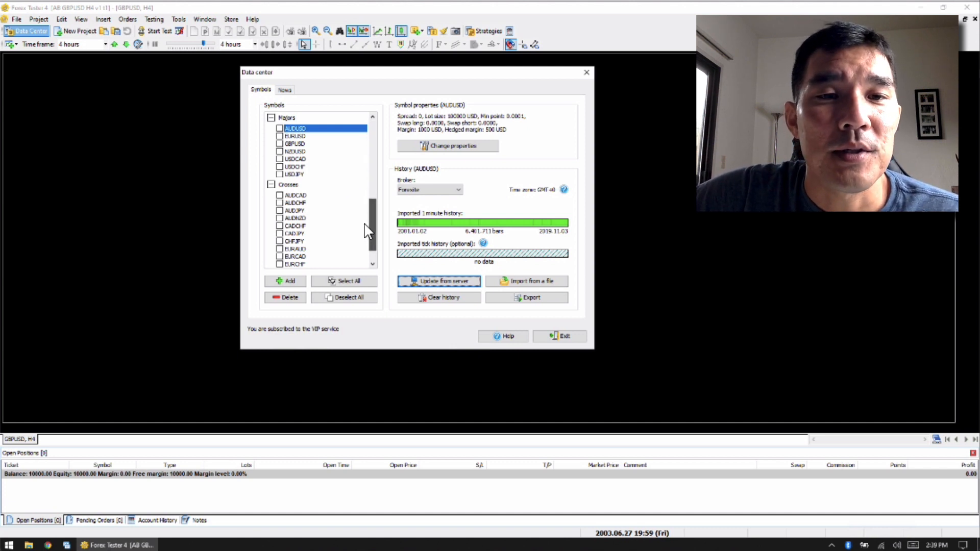
pyautogui.scroll(-3)
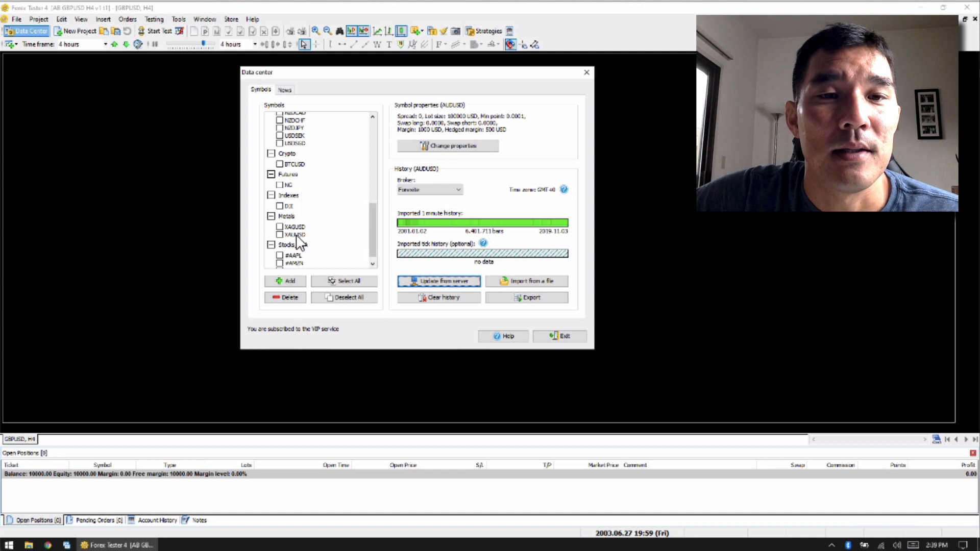
pyautogui.moveTo(378, 243)
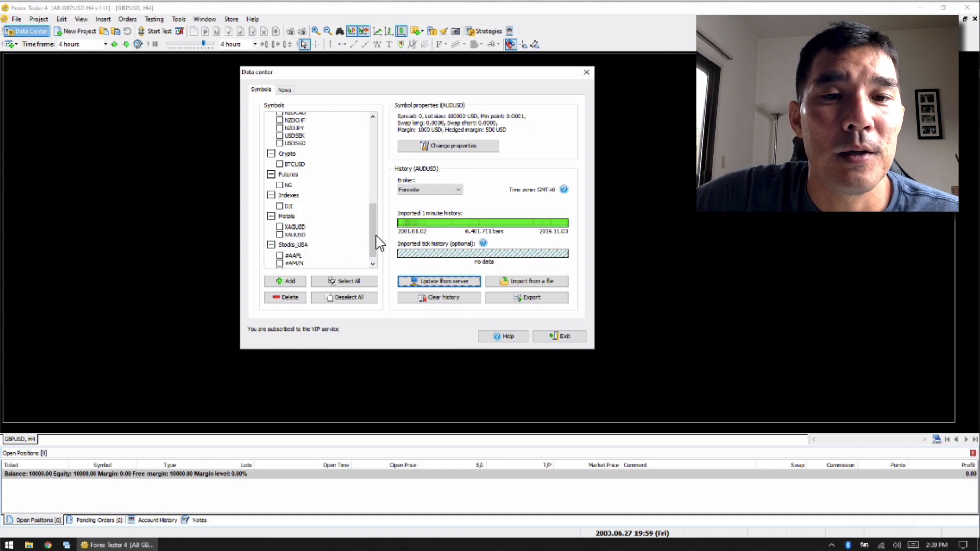
pyautogui.scroll(-3)
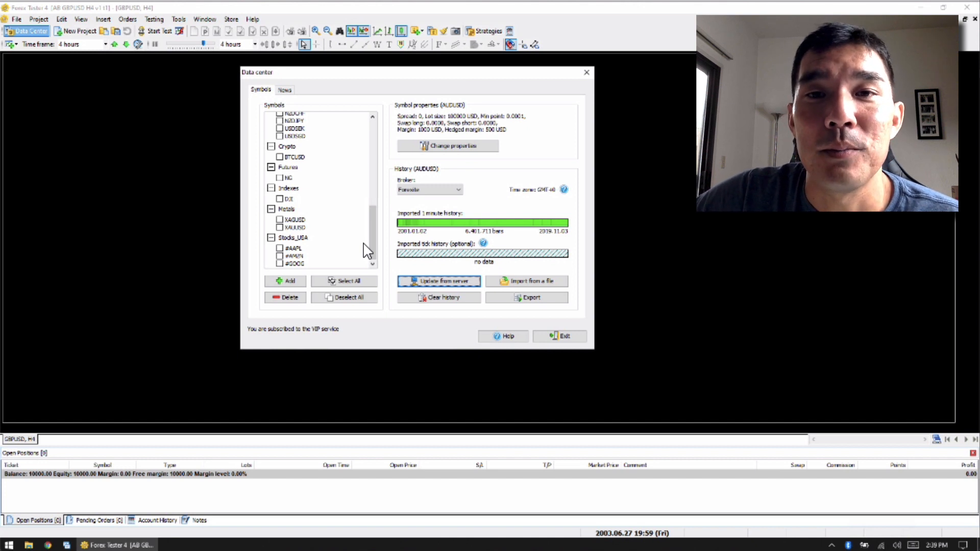
pyautogui.moveTo(375, 241)
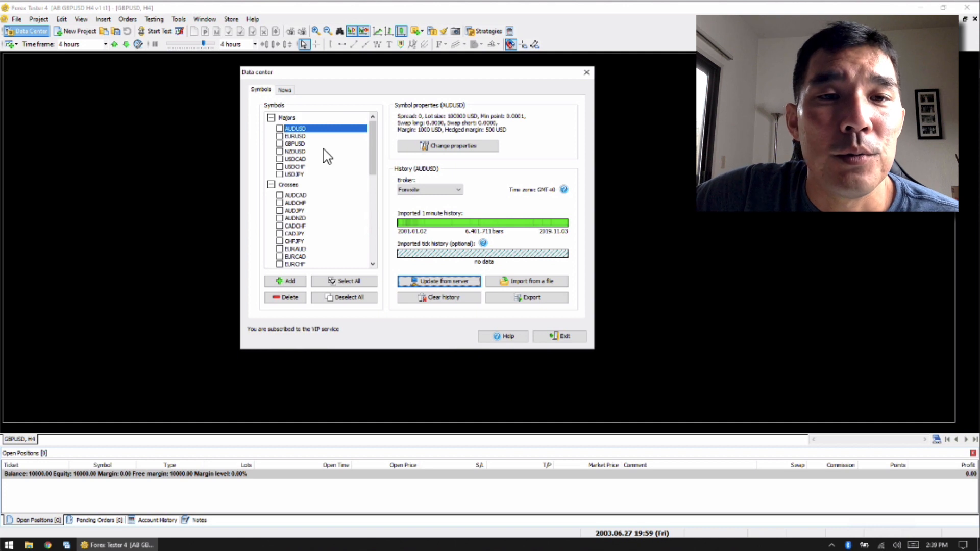
pyautogui.click(294, 136)
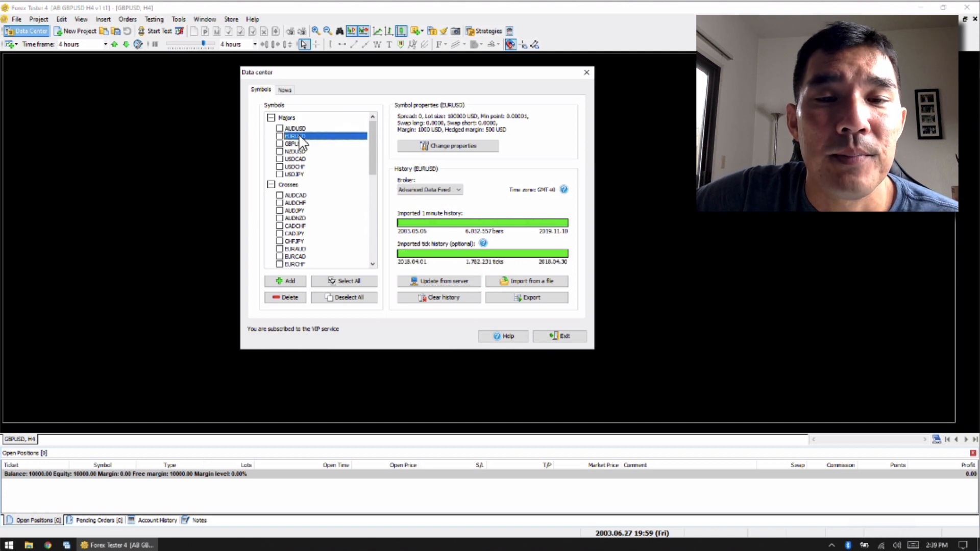
pyautogui.click(294, 129)
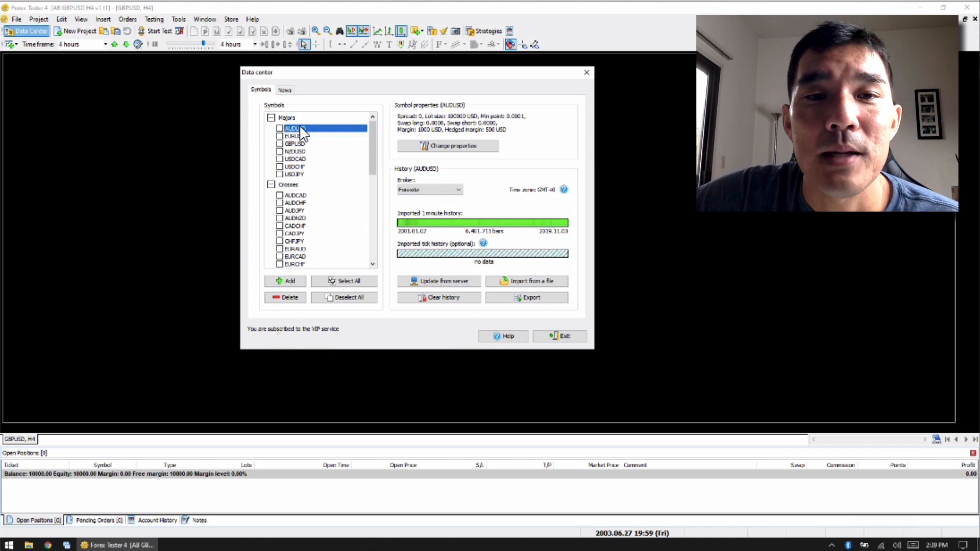
pyautogui.moveTo(454, 200)
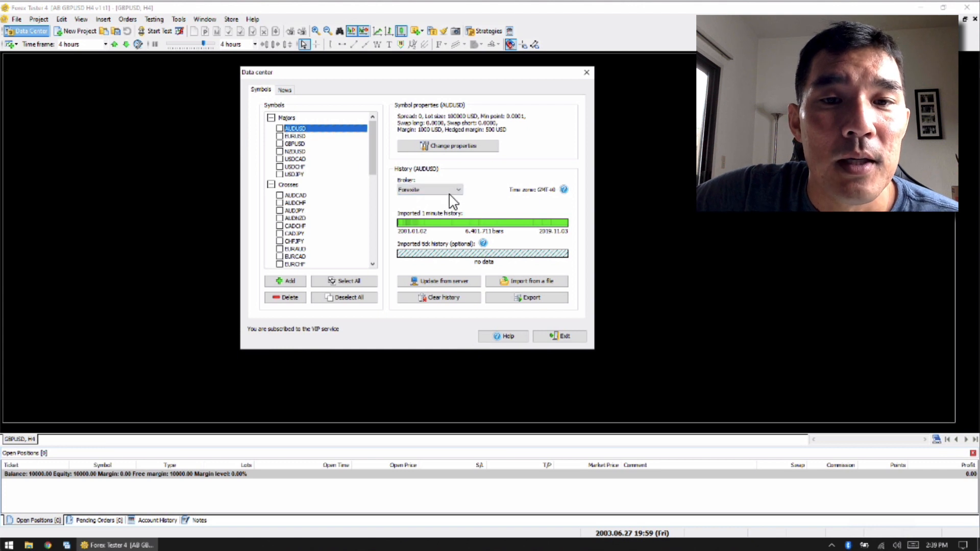
pyautogui.click(459, 190)
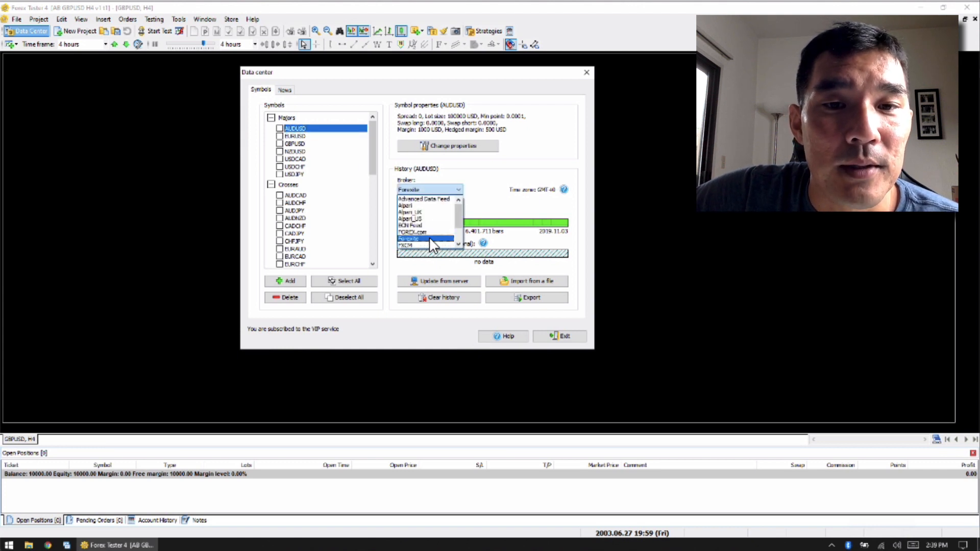
pyautogui.click(428, 239)
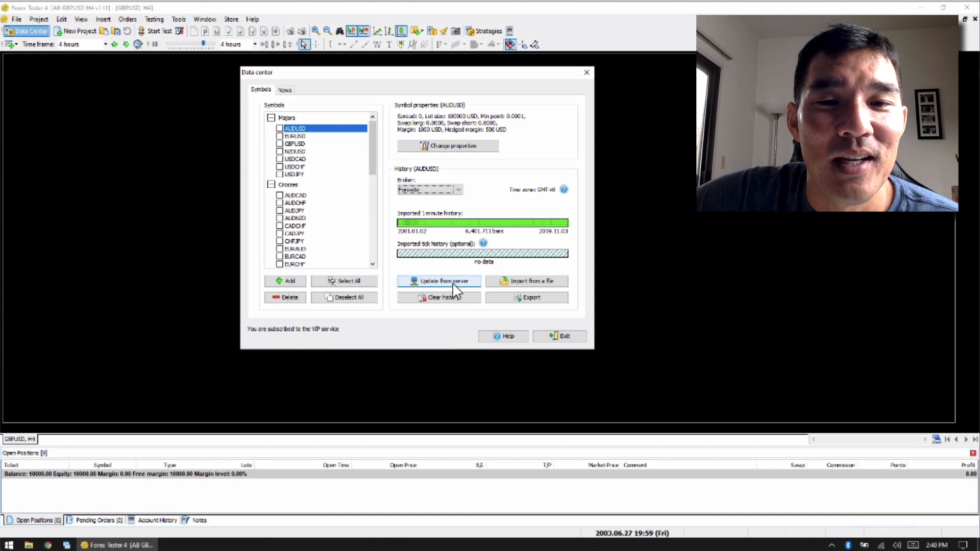
# - Update AUDUSD history from the server, then close the Data Center back to the GBPUSD chart
pyautogui.click(438, 281)
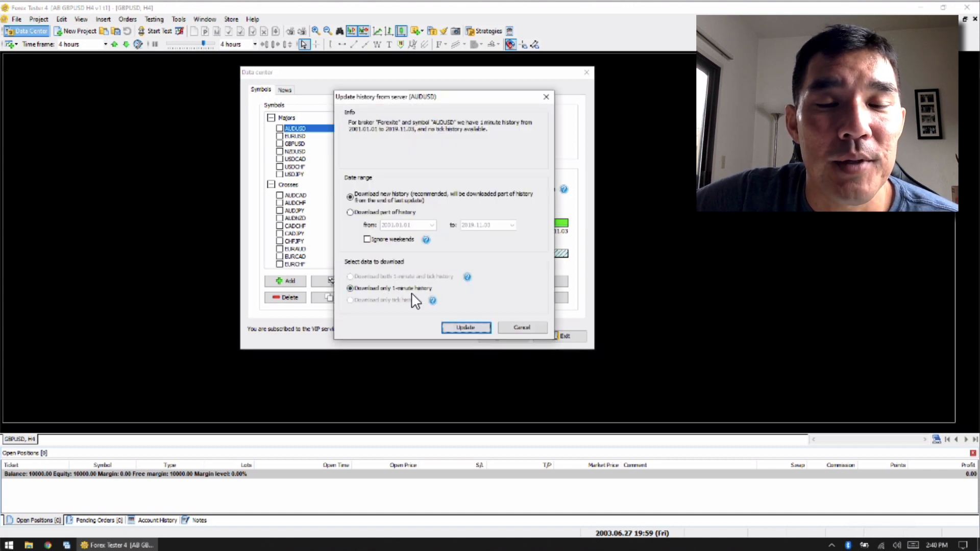
pyautogui.moveTo(408, 261)
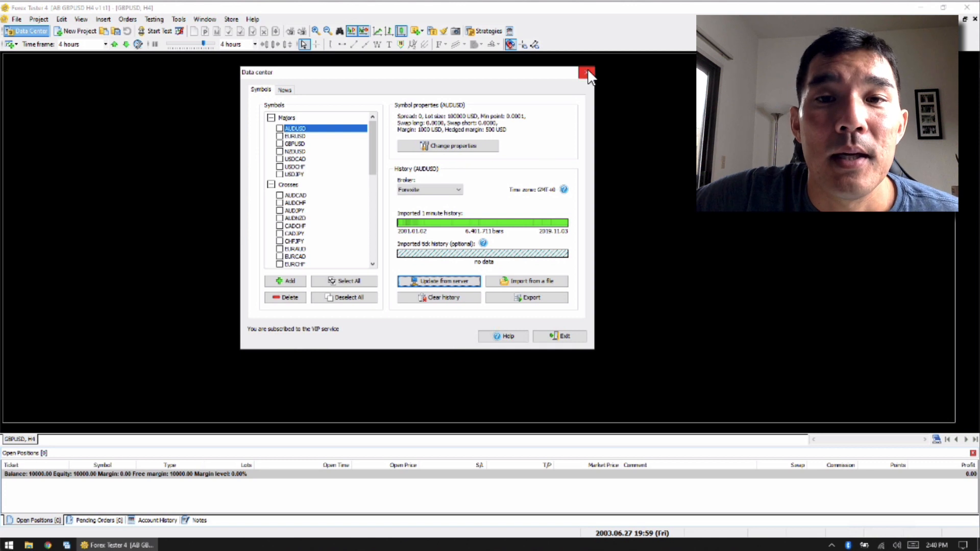
pyautogui.click(586, 72)
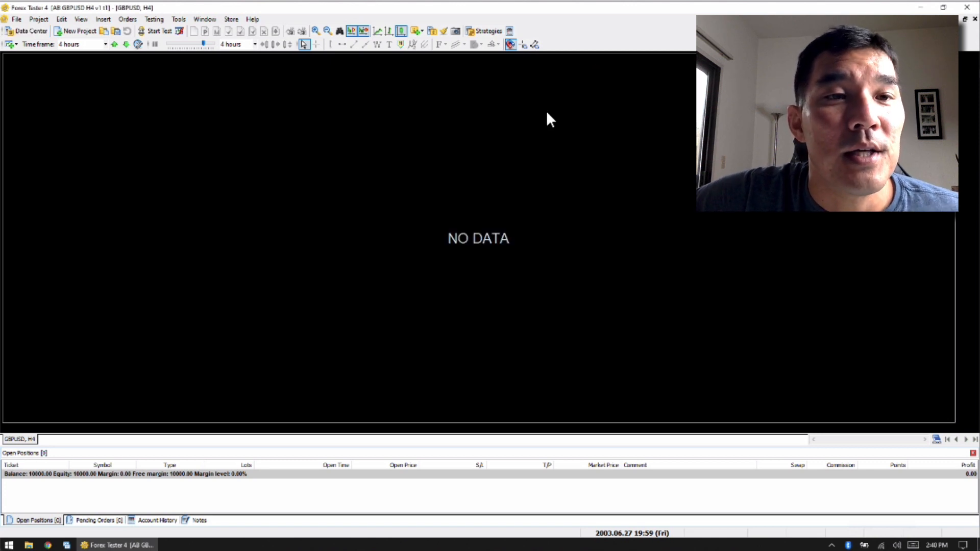
pyautogui.moveTo(166, 65)
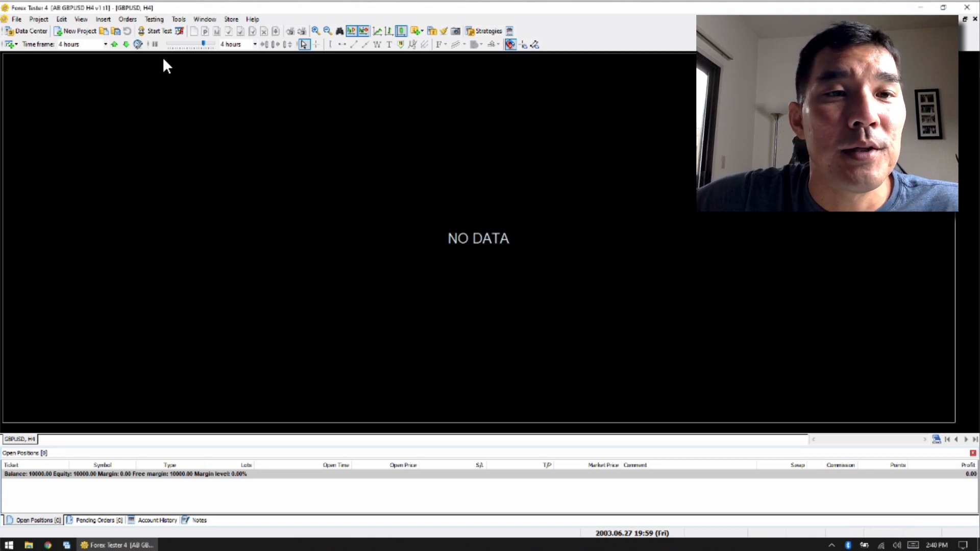
# - Begin a new backtesting project named 'Test' and continue to symbol selection
pyautogui.click(76, 31)
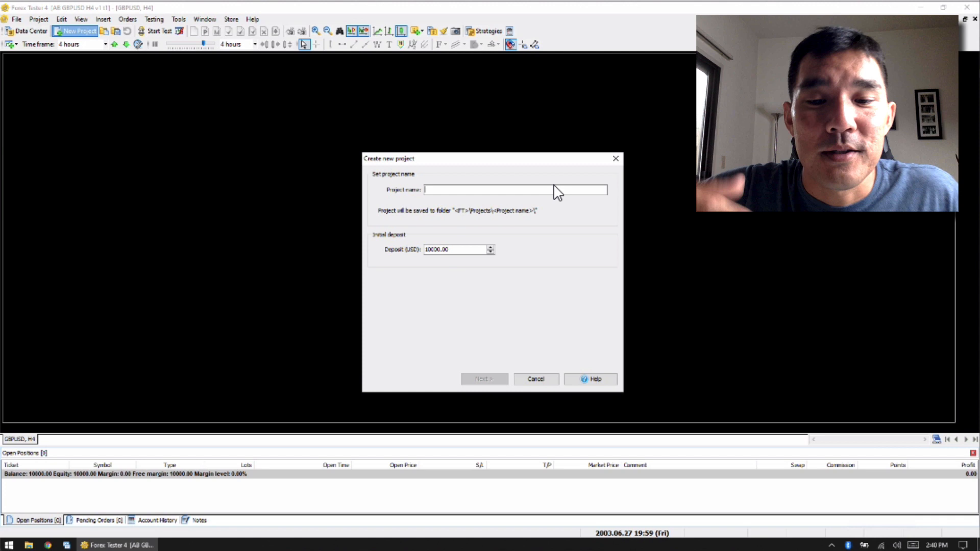
pyautogui.write('Test 5')
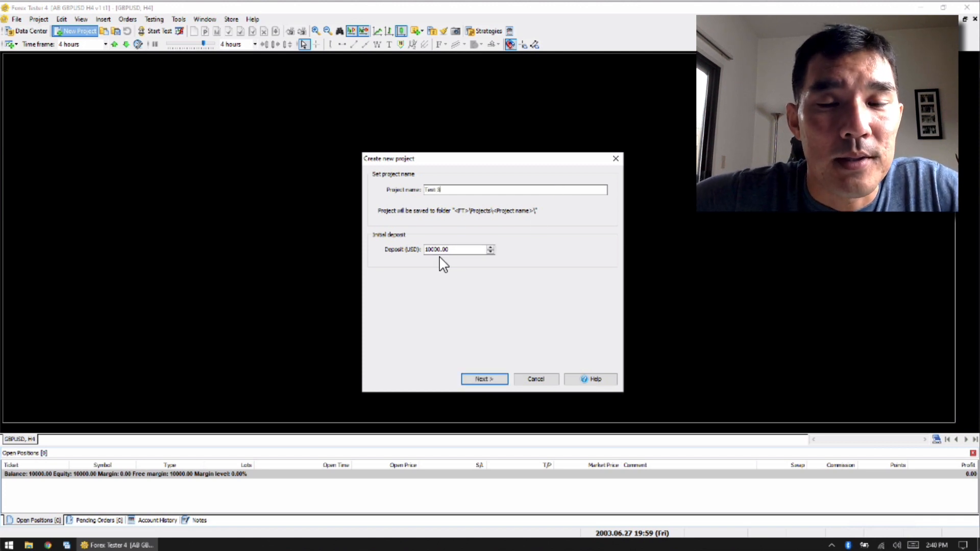
pyautogui.click(484, 378)
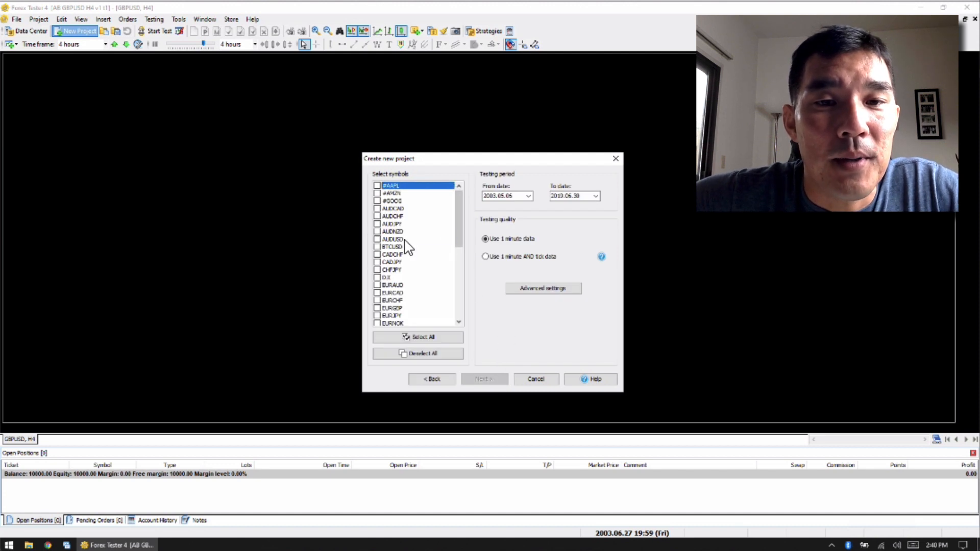
# - Tick a single currency pair for the project, keep the 2001–2010 testing period and proceed
pyautogui.click(393, 239)
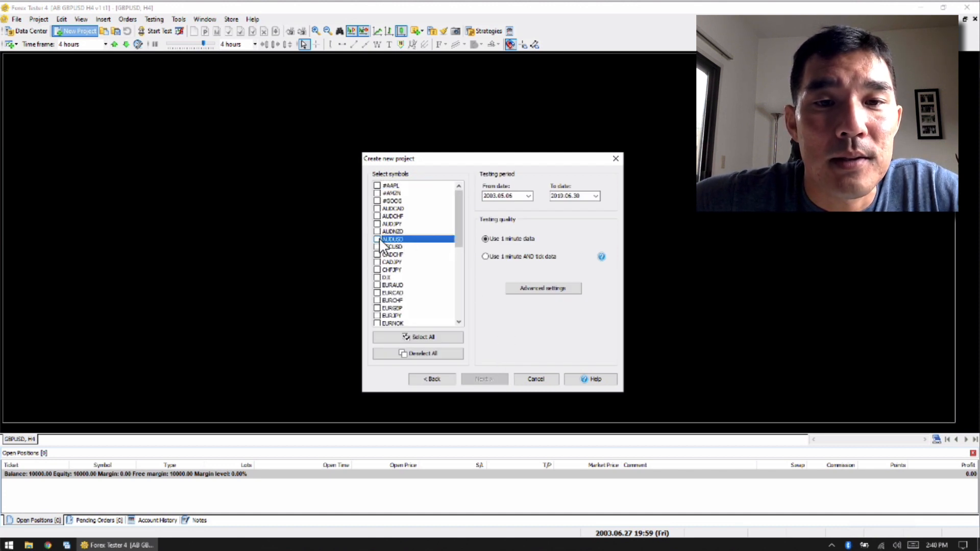
pyautogui.click(377, 239)
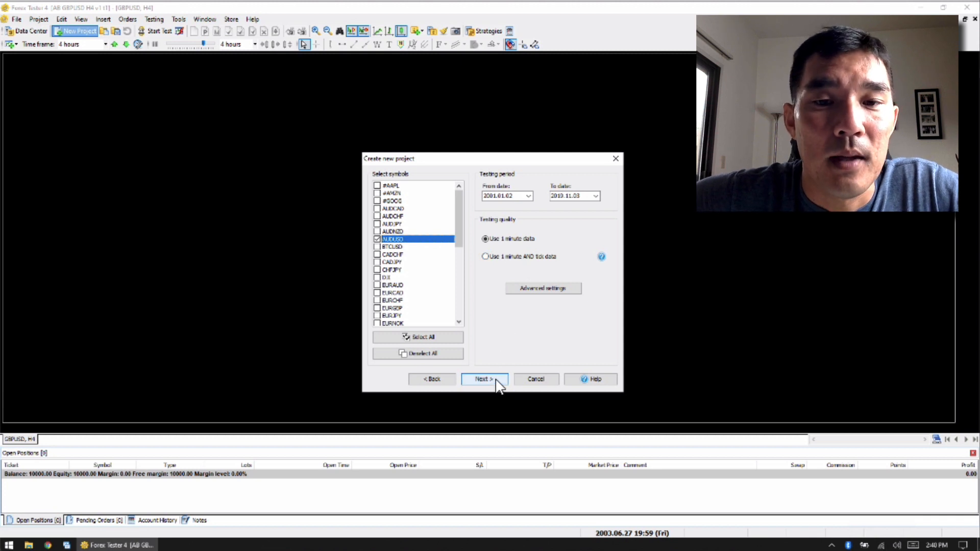
pyautogui.click(484, 379)
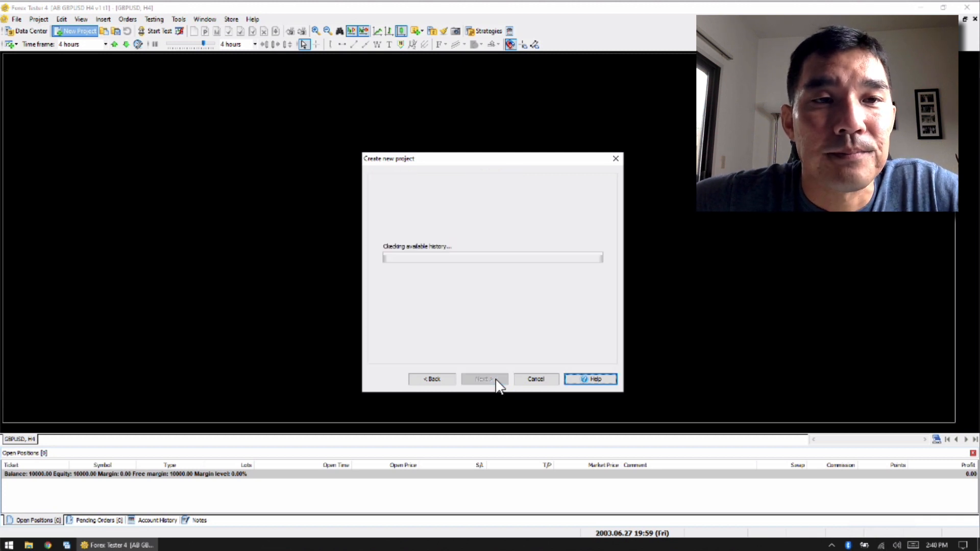
# - Accept the available history and create the project with GMT+0, No DST and start-testing-after-creation
pyautogui.click(483, 379)
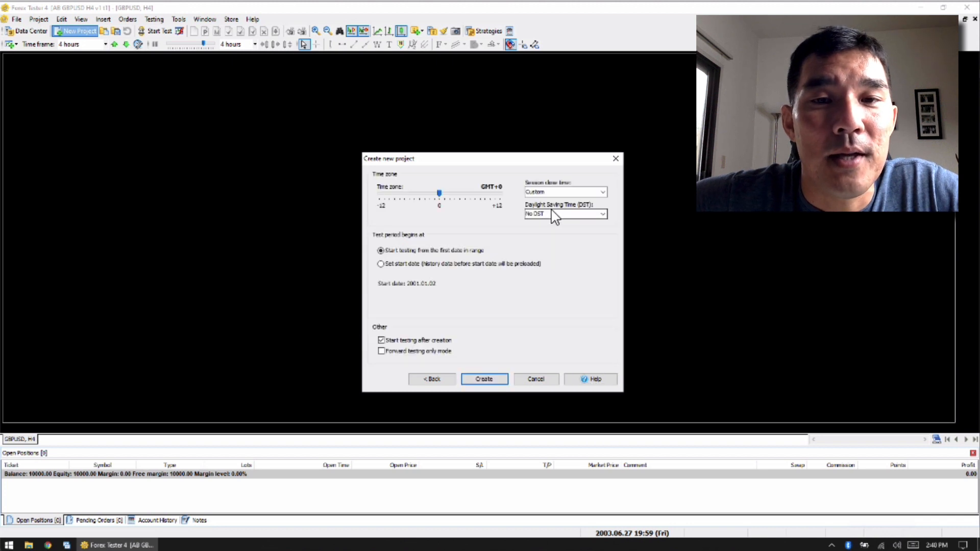
pyautogui.moveTo(586, 226)
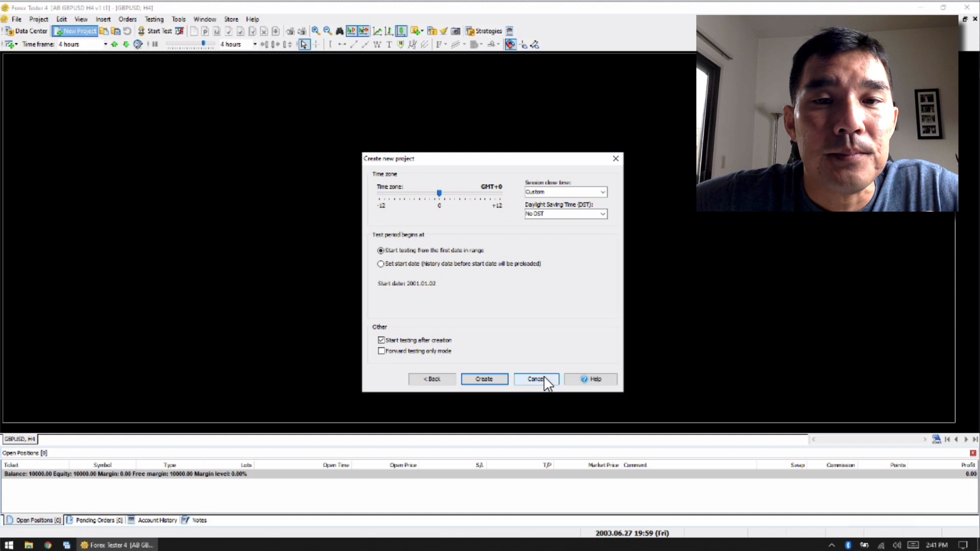
pyautogui.moveTo(569, 297)
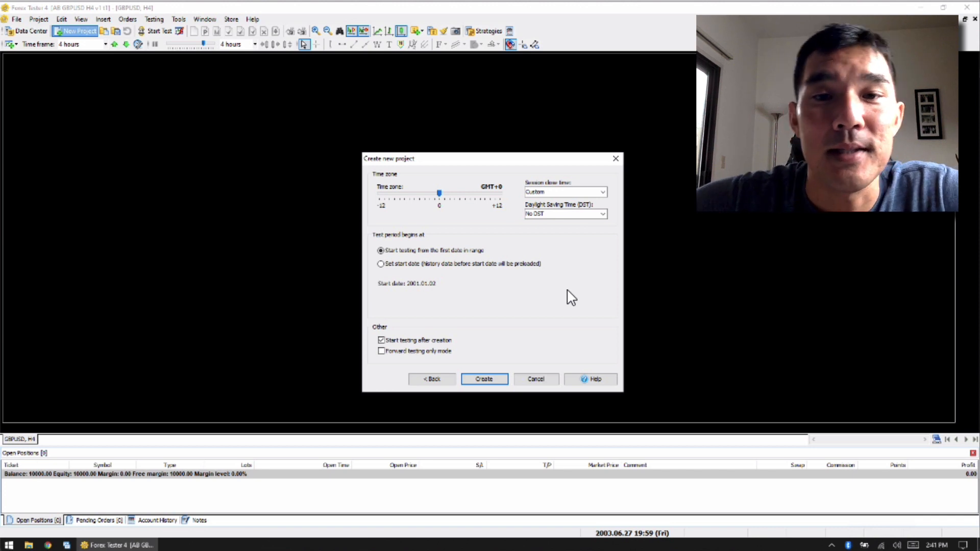
pyautogui.click(483, 379)
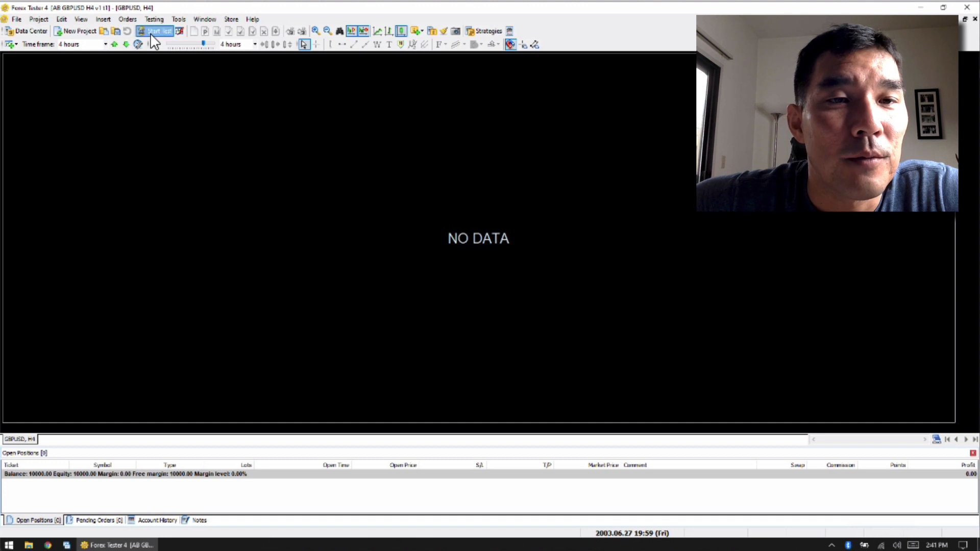
# - Start the test so GBPUSD 4-hour candles plot from May 2003, play briefly and pause
pyautogui.click(158, 32)
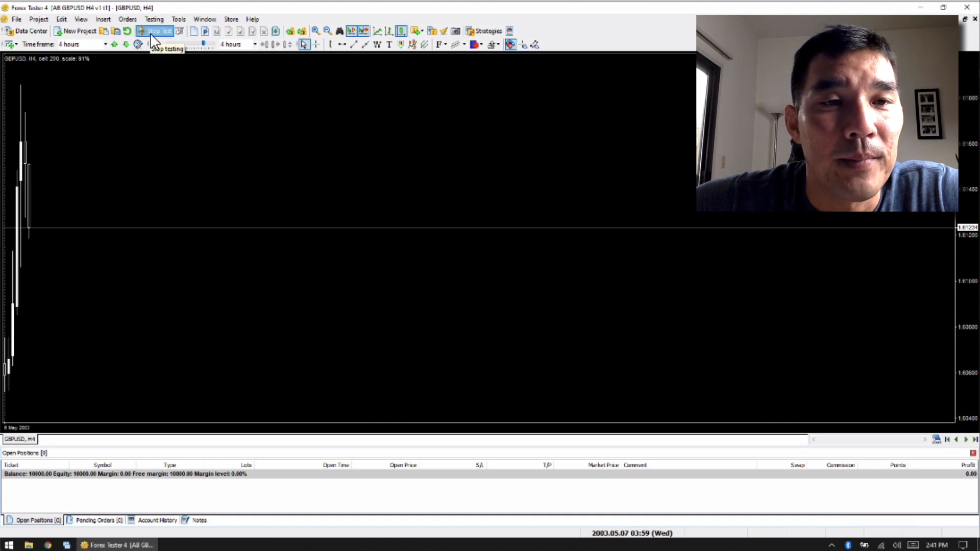
pyautogui.click(155, 44)
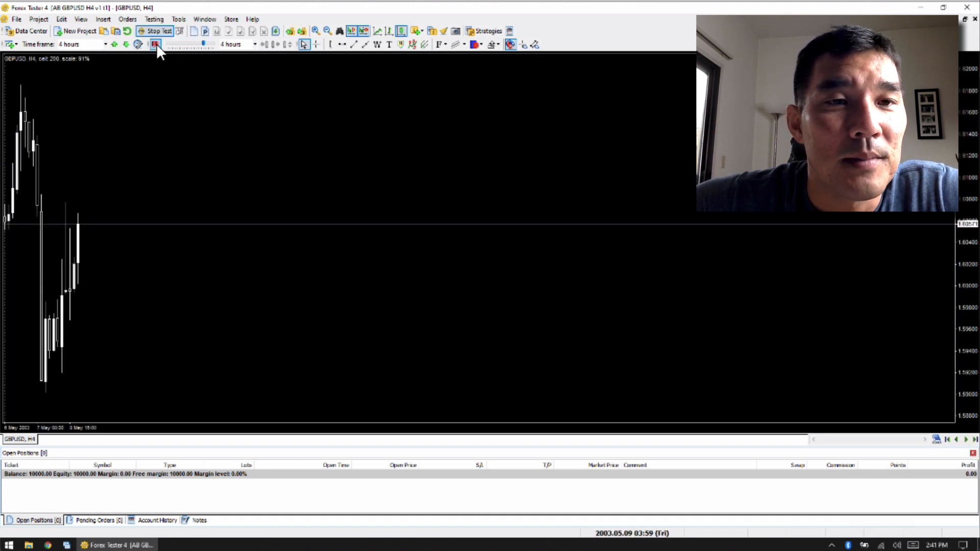
pyautogui.click(155, 44)
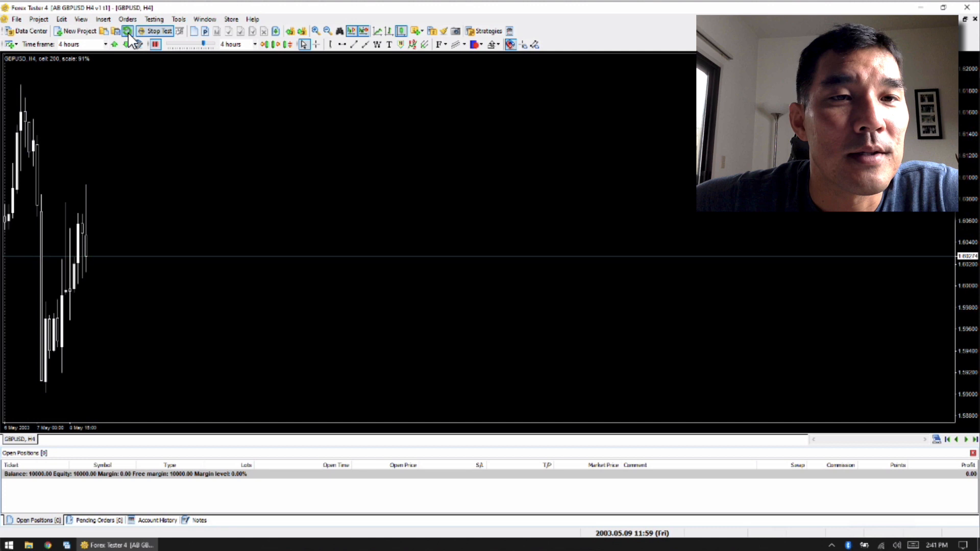
# - Restart the project from its first date, confirm, and run the candles forward again to May 12, 2003
pyautogui.click(126, 31)
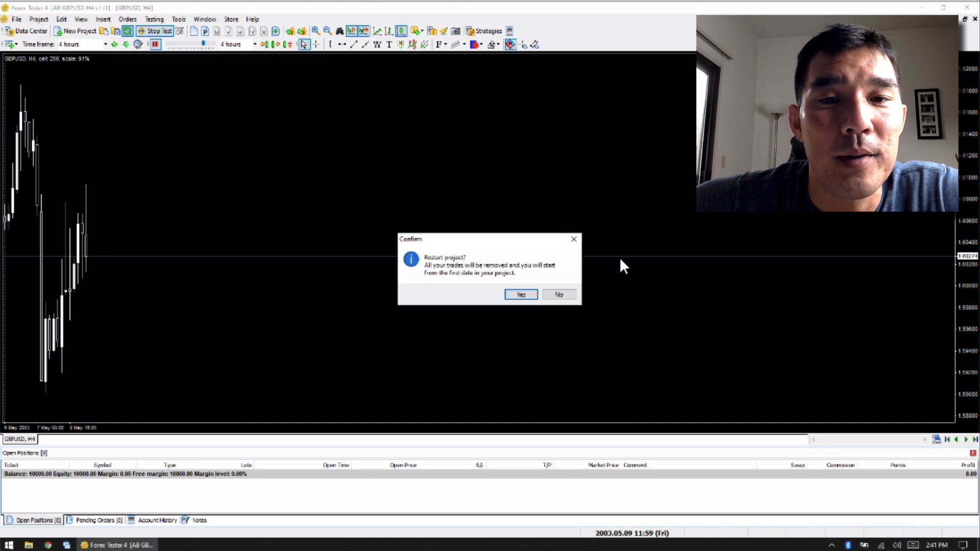
pyautogui.click(520, 294)
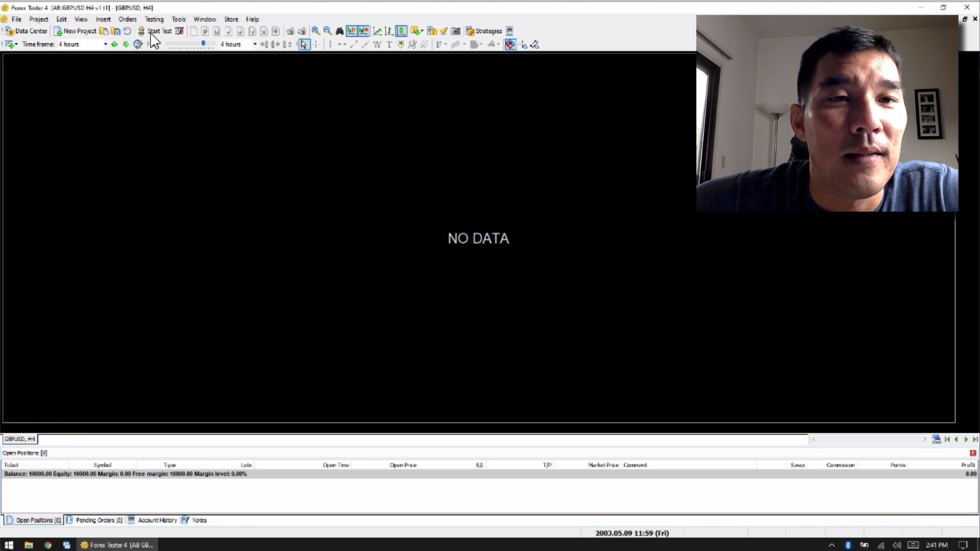
pyautogui.click(157, 30)
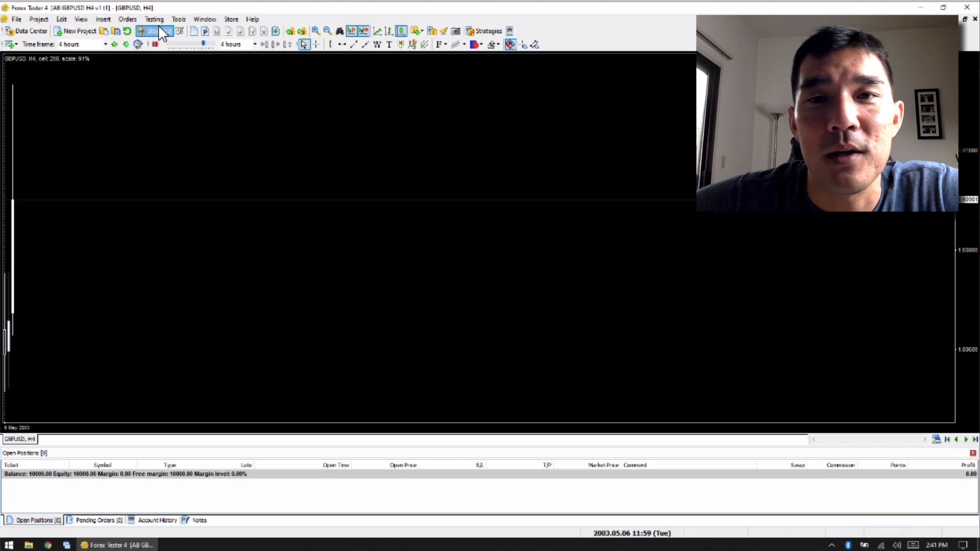
pyautogui.click(155, 32)
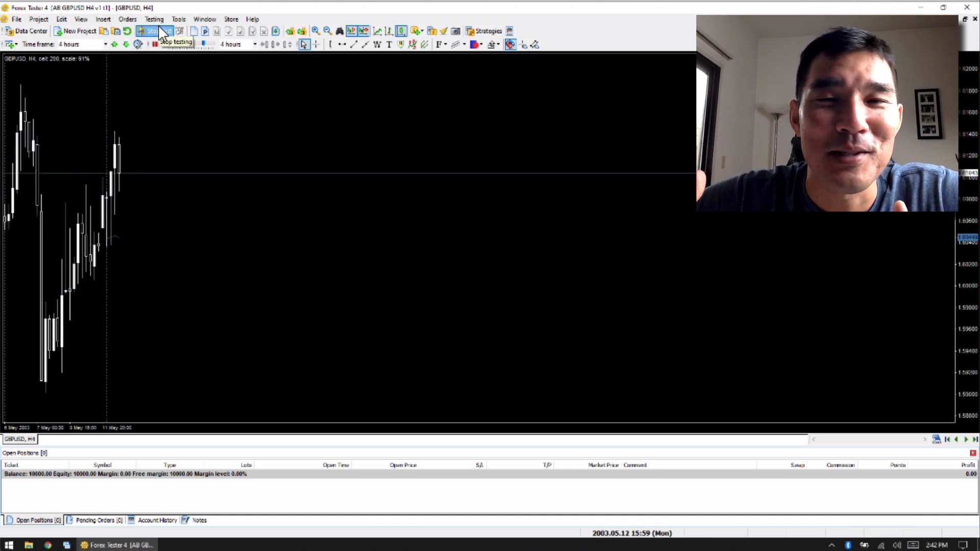
# - Let the candles advance to May 26, 2003 with a moving-average line, then pause playback
pyautogui.click(138, 44)
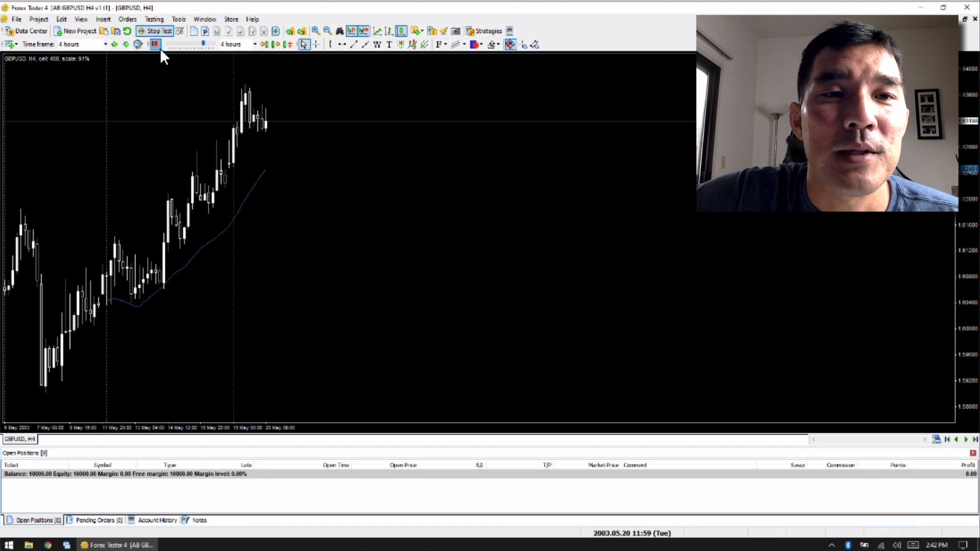
pyautogui.click(154, 44)
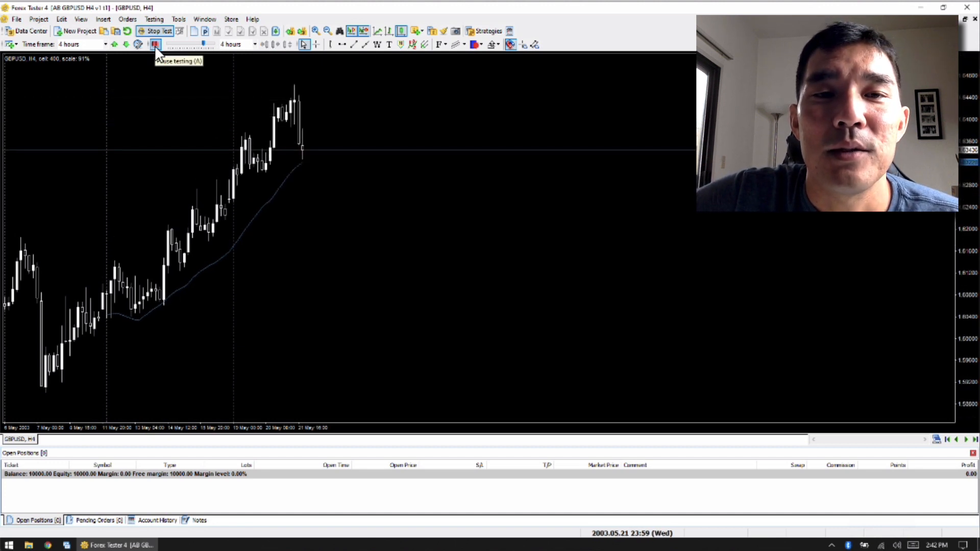
pyautogui.click(155, 43)
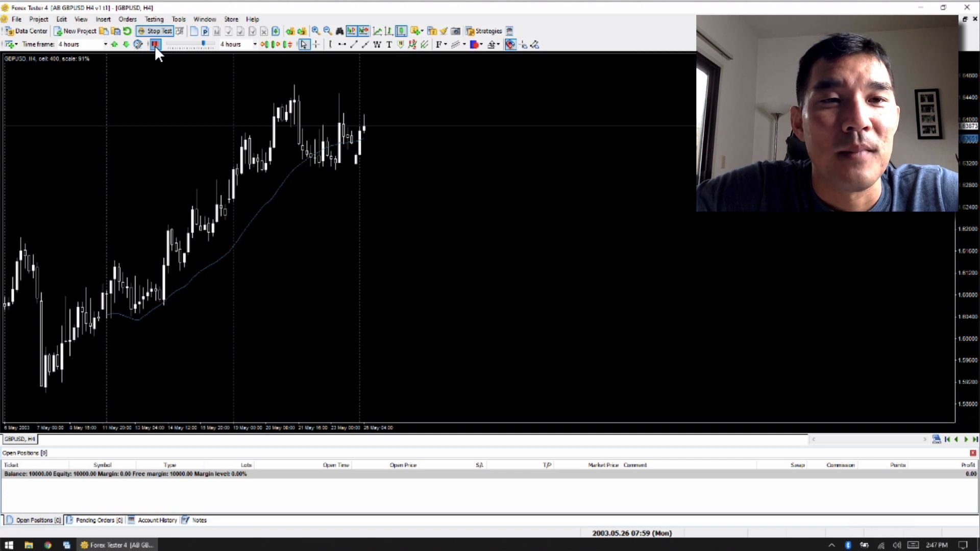
# - Resume playback so the candles reach June 2, 2003 with a second moving-average line
pyautogui.click(155, 43)
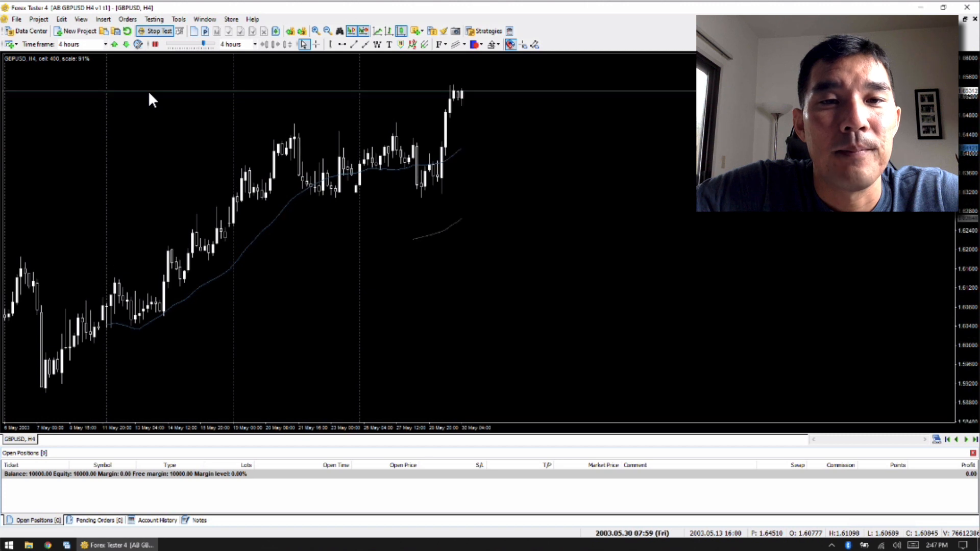
pyautogui.click(154, 44)
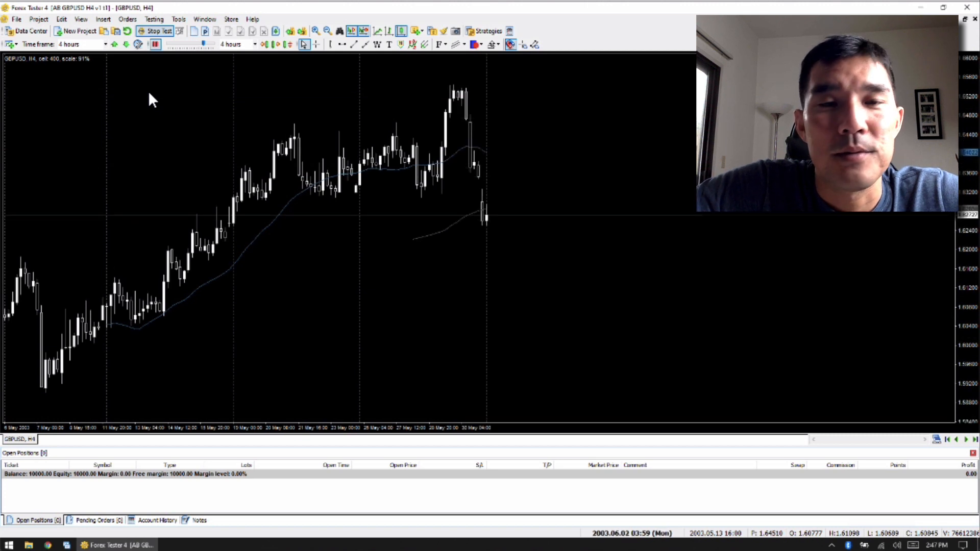